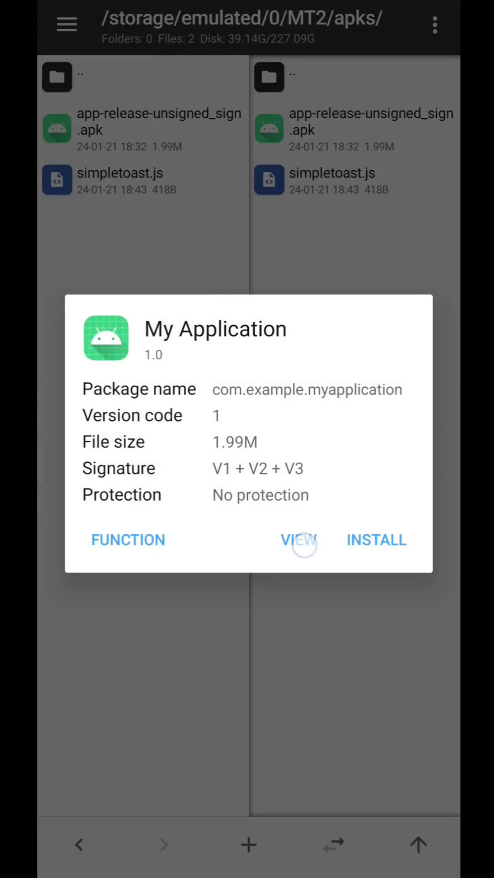
Attempt to install the My Application APK and dismiss the Play Protect 'Harmful app blocked' warning.
click(298, 539)
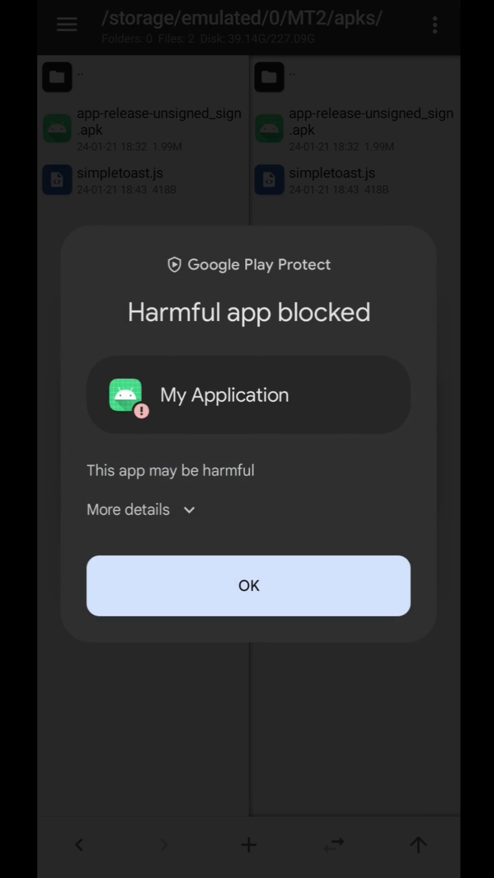
click(248, 586)
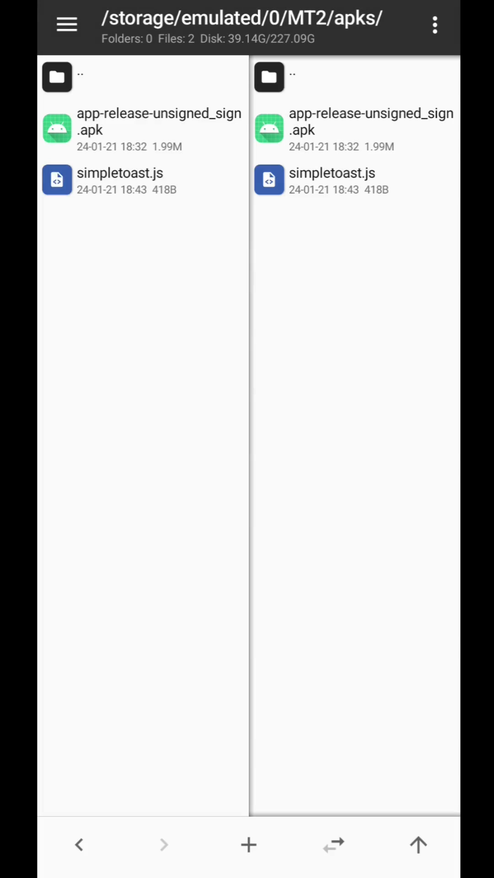
Review the Hello World toast script in simpletoast.js, then request JsHook's switch to no-root mode.
click(142, 182)
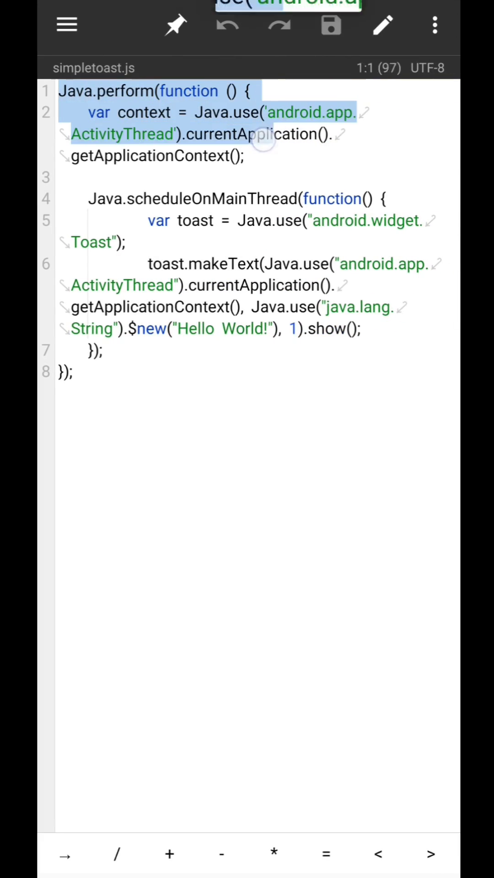
click(100, 351)
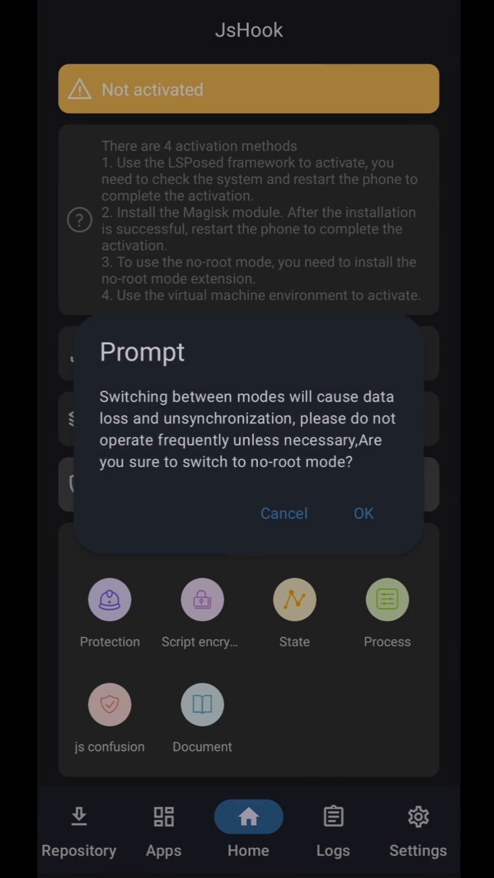
Confirm no-root mode and install the SandBox64-v1.0.0.apk extension as the 64-bit framework.
click(363, 513)
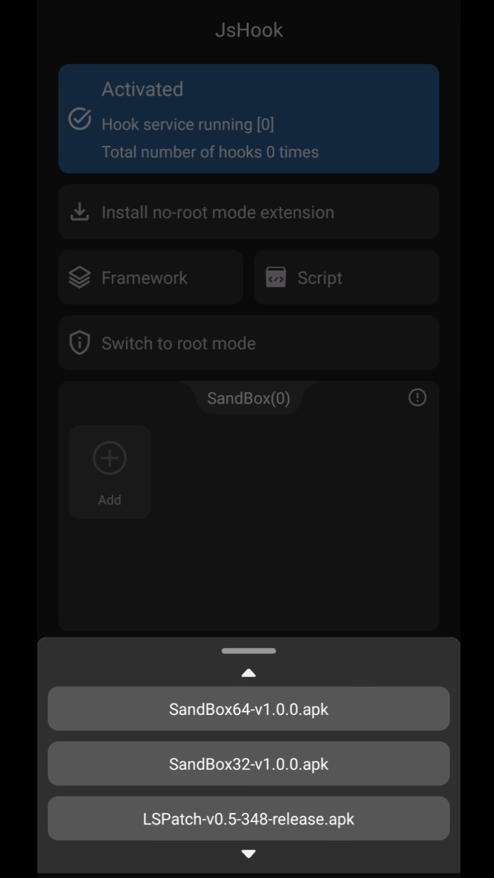
click(247, 709)
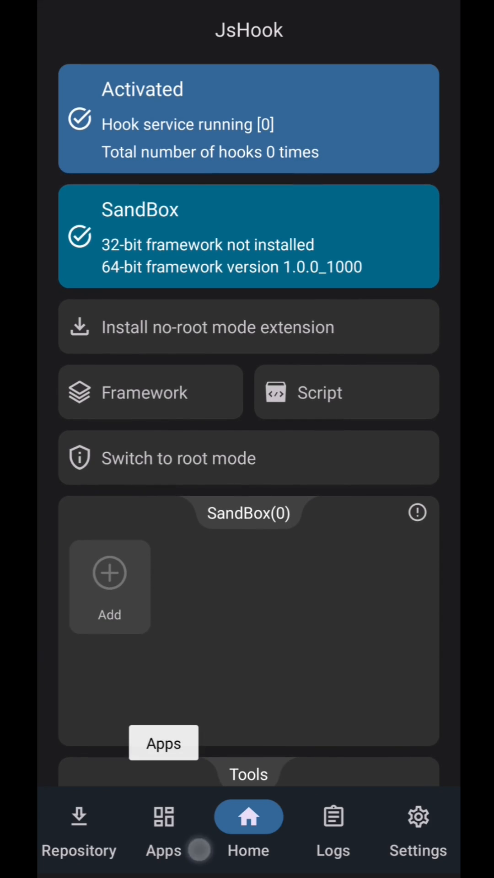
Check the Framework page showing Rhino as global default, then refresh the user application list.
click(163, 829)
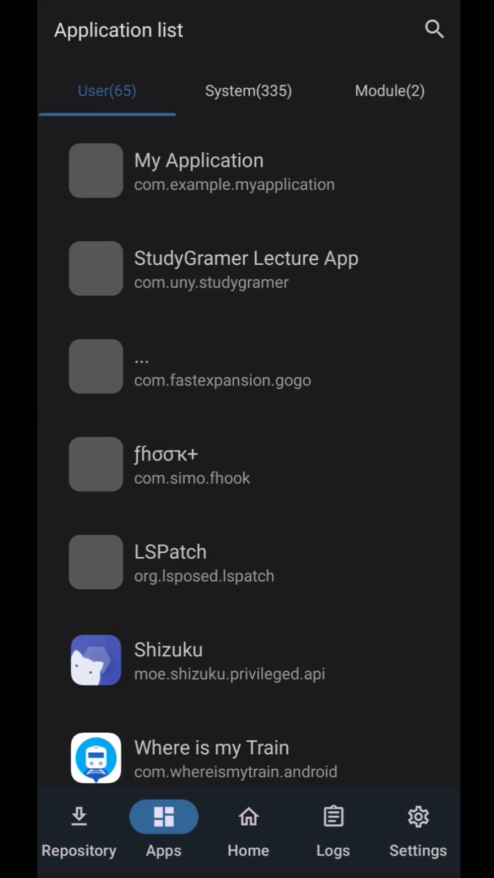
click(248, 818)
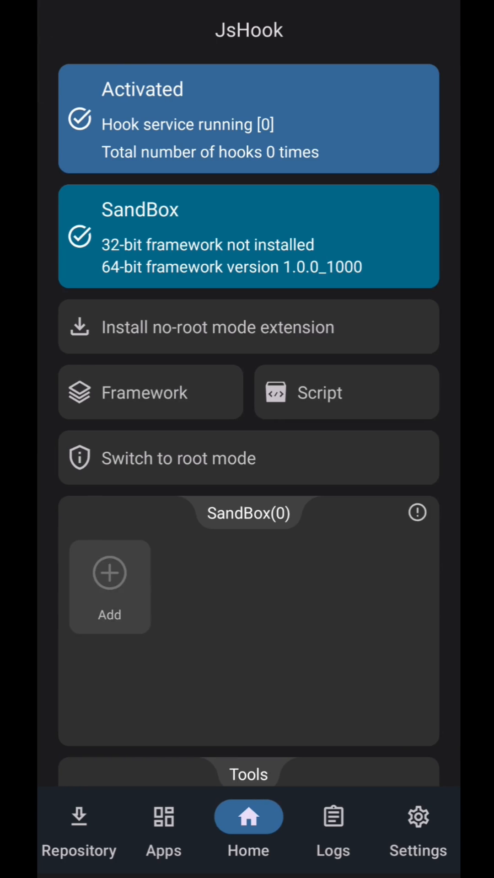
click(150, 392)
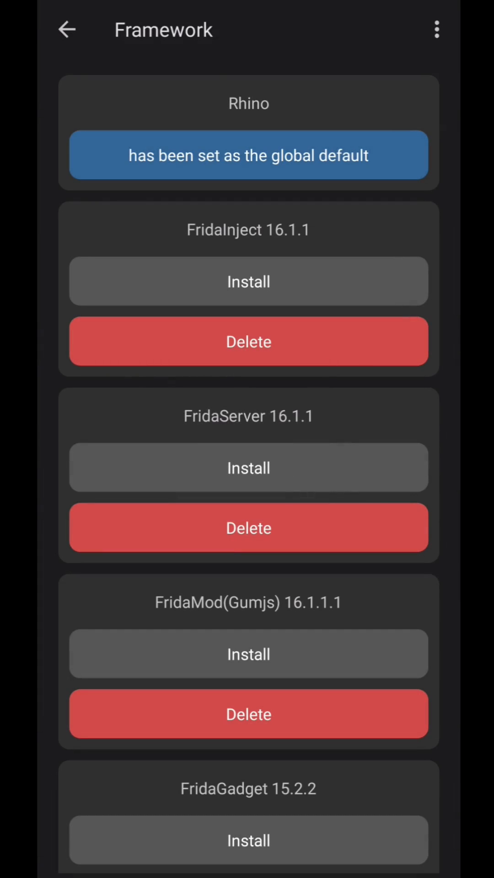
click(249, 653)
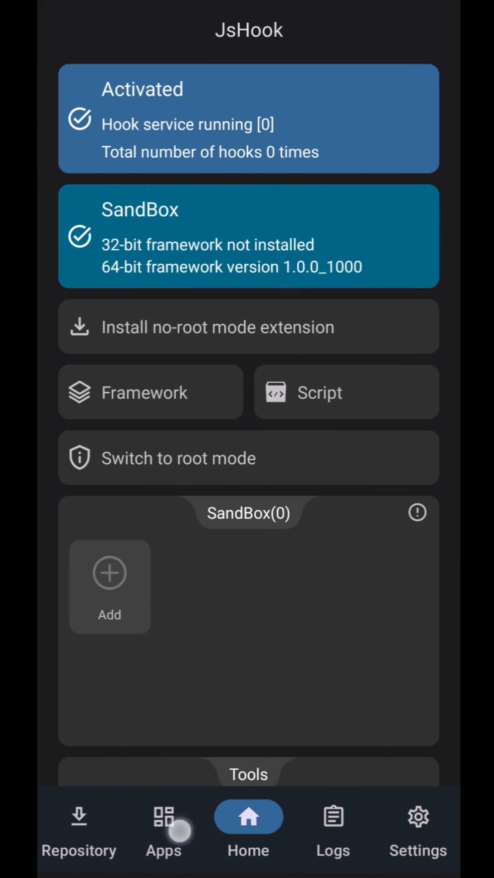
click(164, 823)
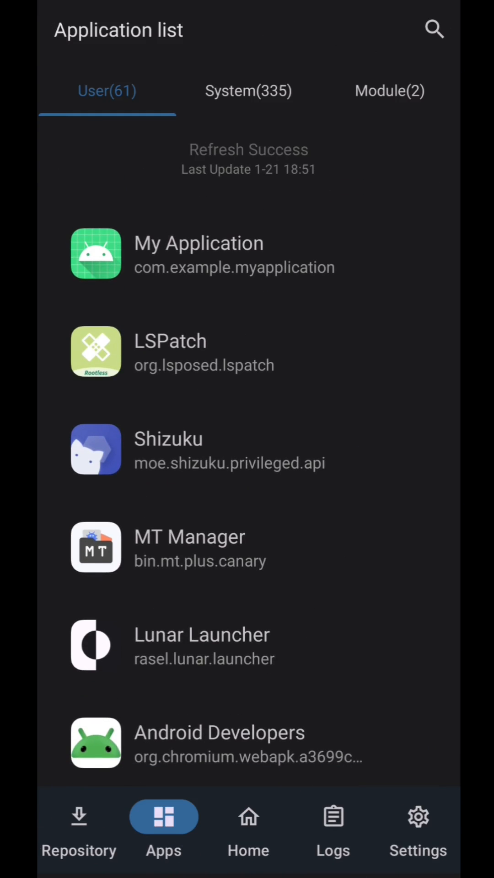
Enable the hook service and child-process hooking for My Application, leaving the empty script list.
scroll(up, 3)
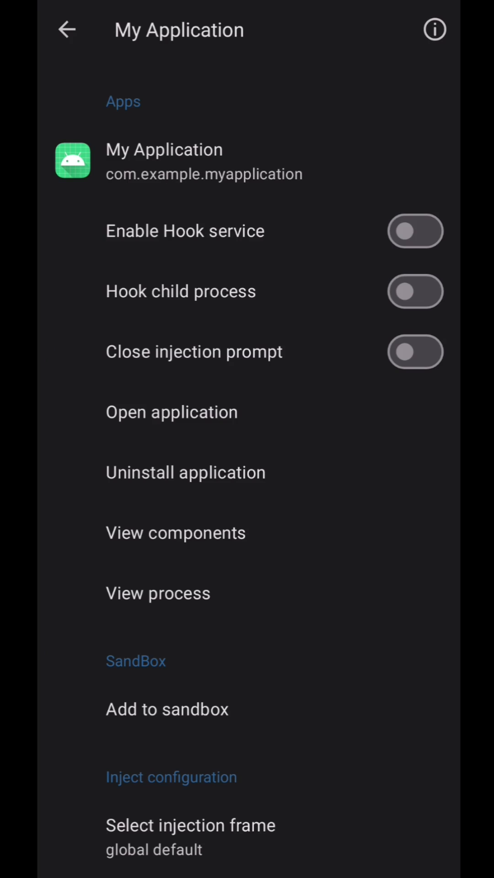
click(414, 231)
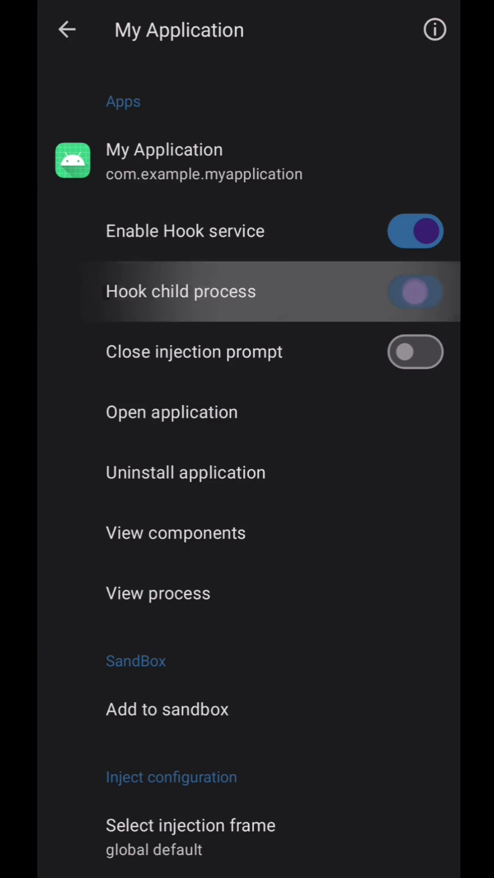
scroll(down, 3)
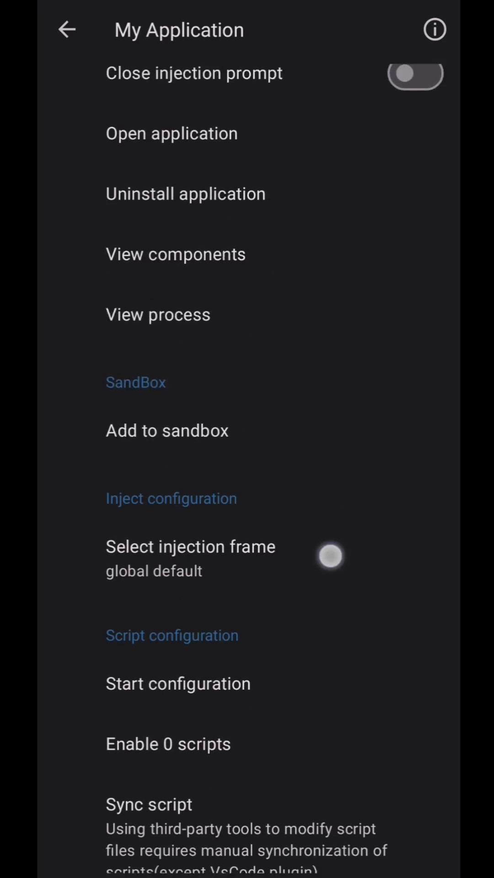
click(166, 386)
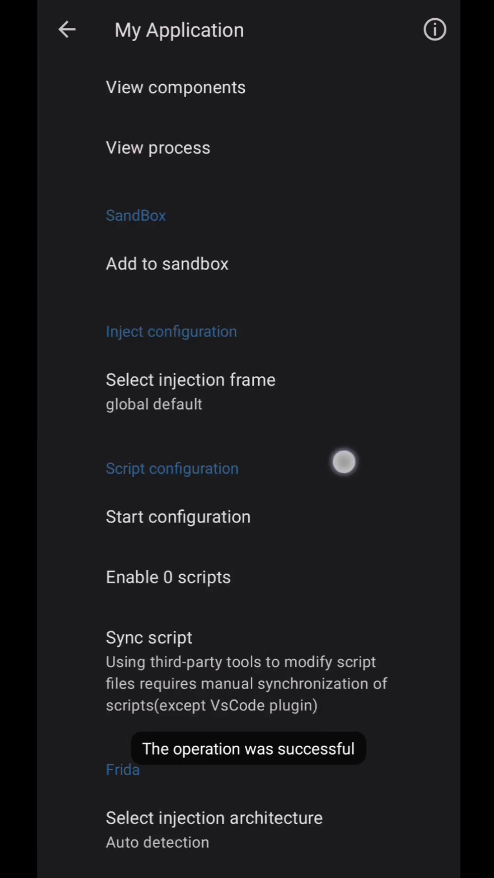
click(167, 577)
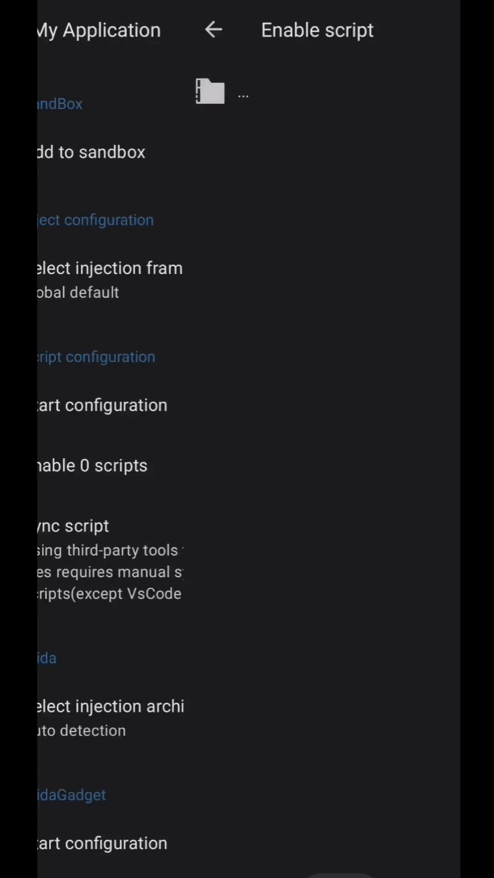
click(211, 29)
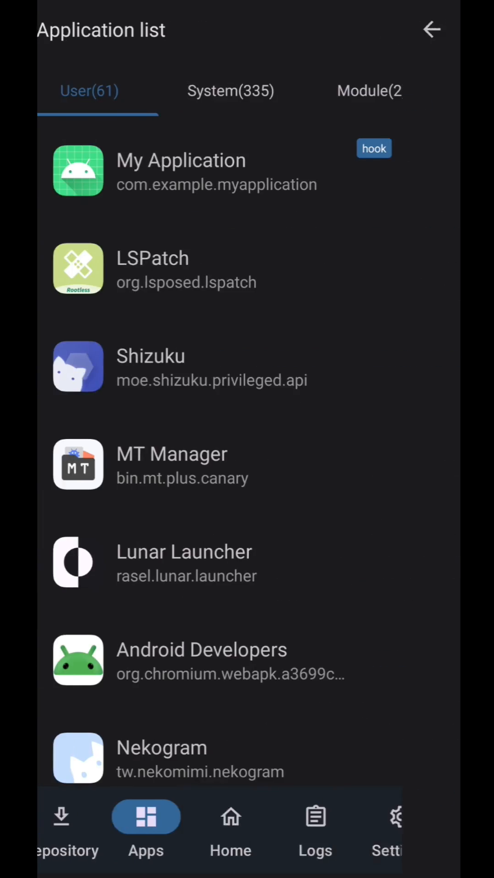
Import simpletoast.js into JsHook's scripts via Import script.
click(231, 828)
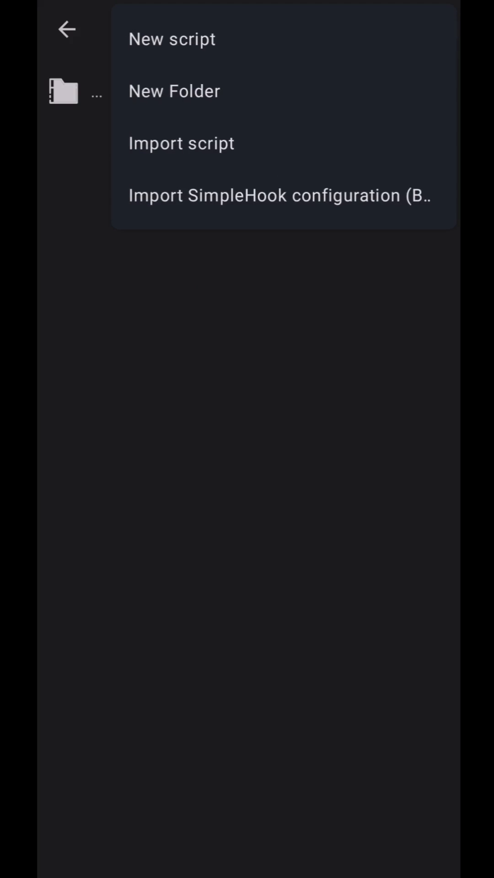
click(181, 143)
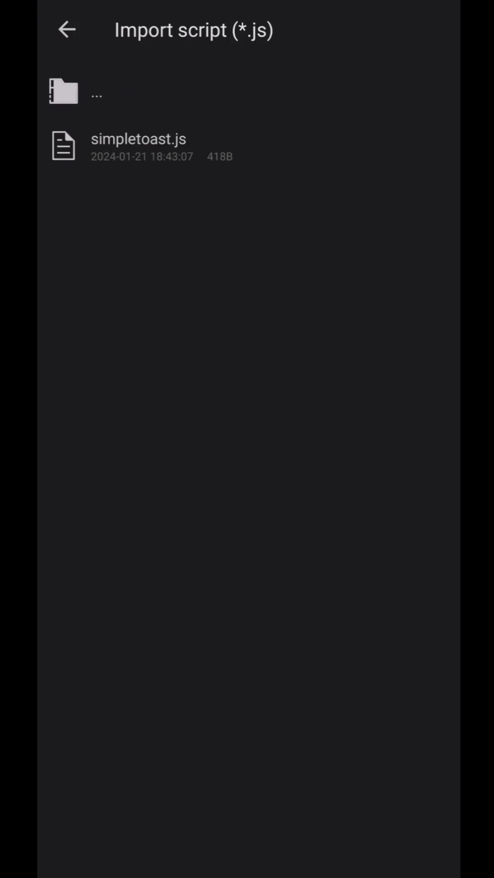
click(137, 146)
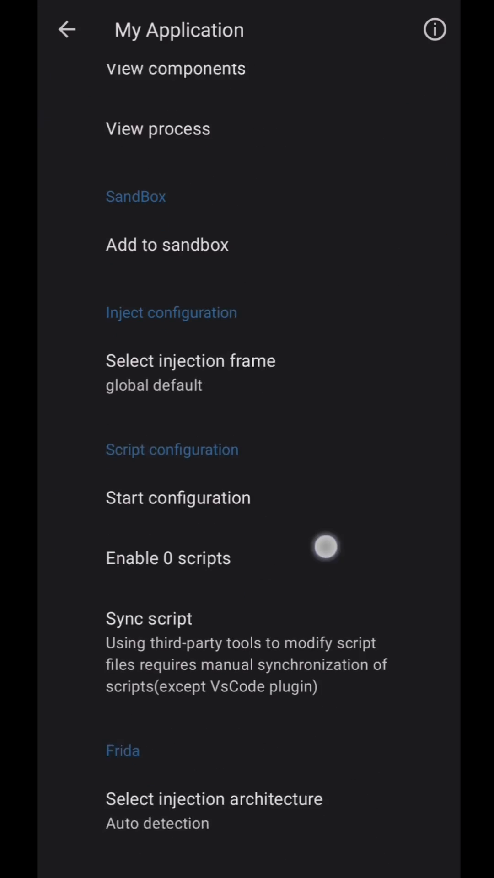
Enable simpletoast.js for My Application and save, returning to the home dashboard.
click(169, 558)
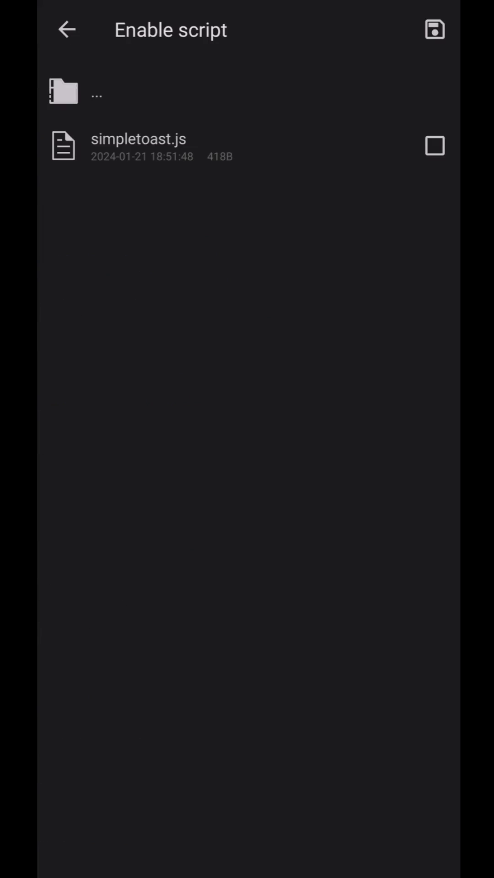
click(435, 146)
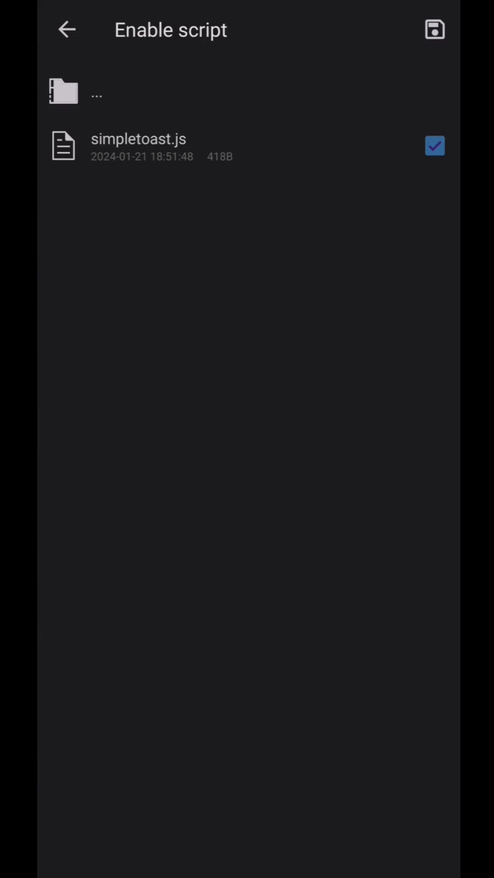
click(67, 29)
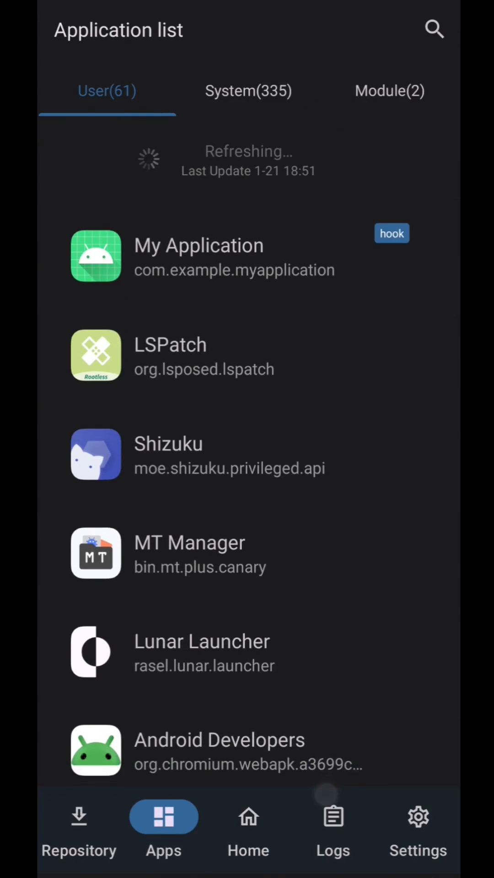
click(248, 818)
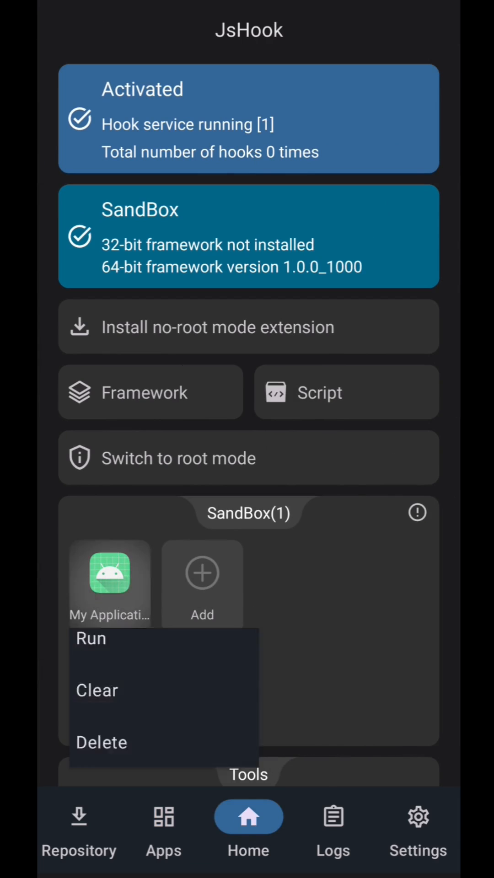
Run My Application in the SandBox and view the logs showing simpletoast.js injected with frida run success.
click(91, 639)
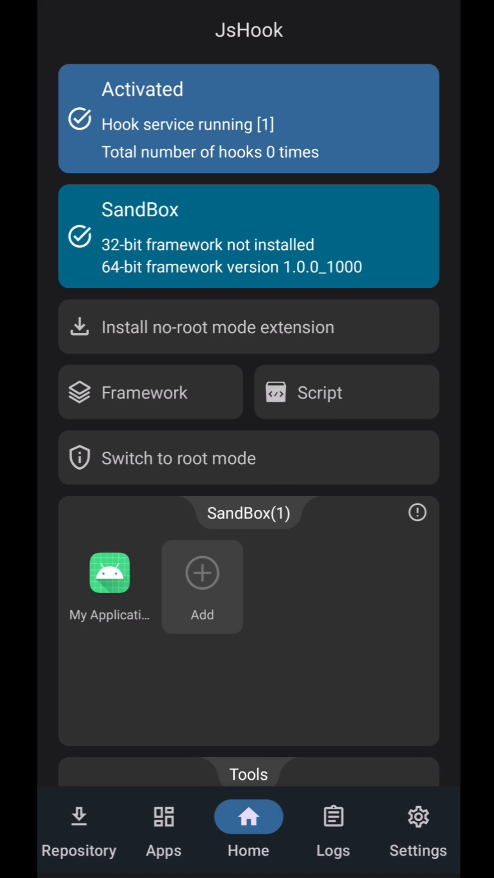
click(110, 573)
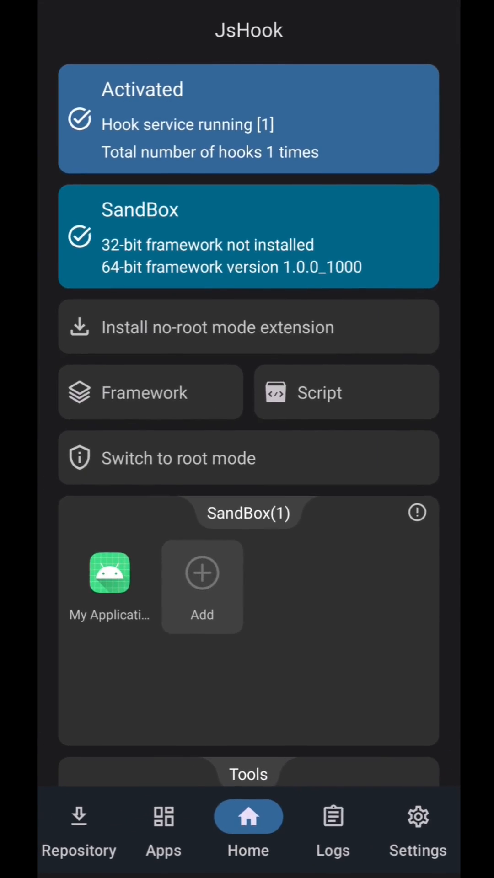
click(333, 818)
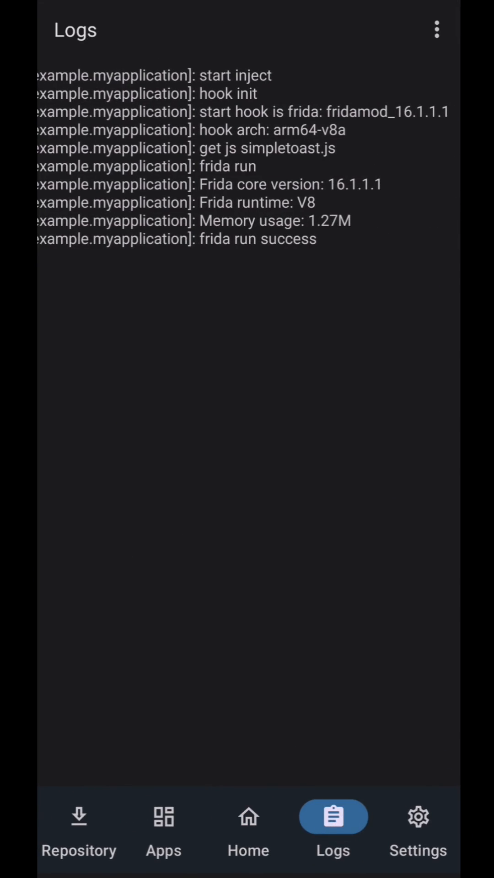